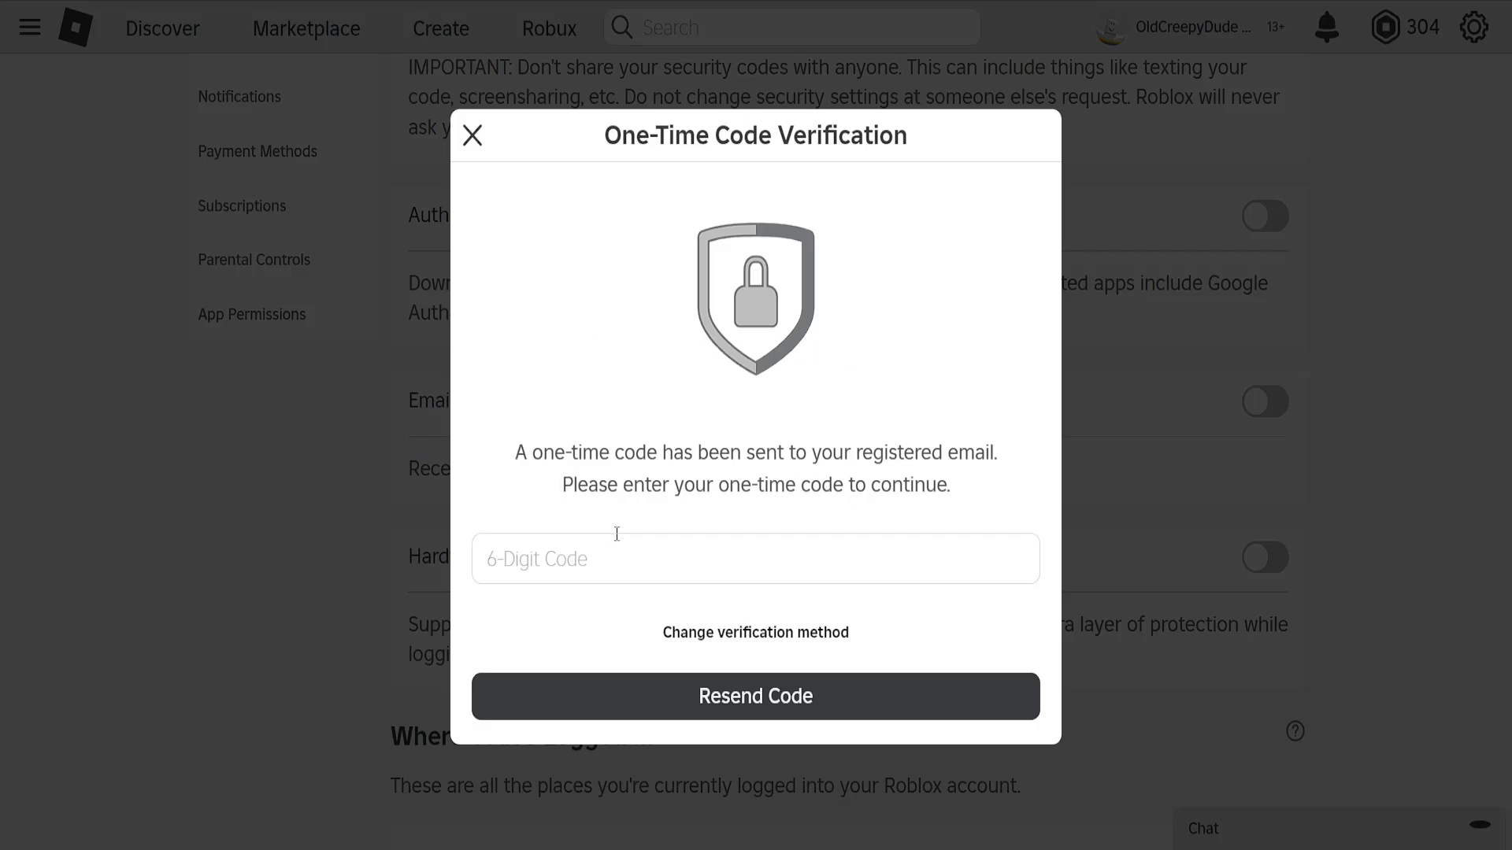
{"action": "mouse_move", "coordinate": [769, 177]}
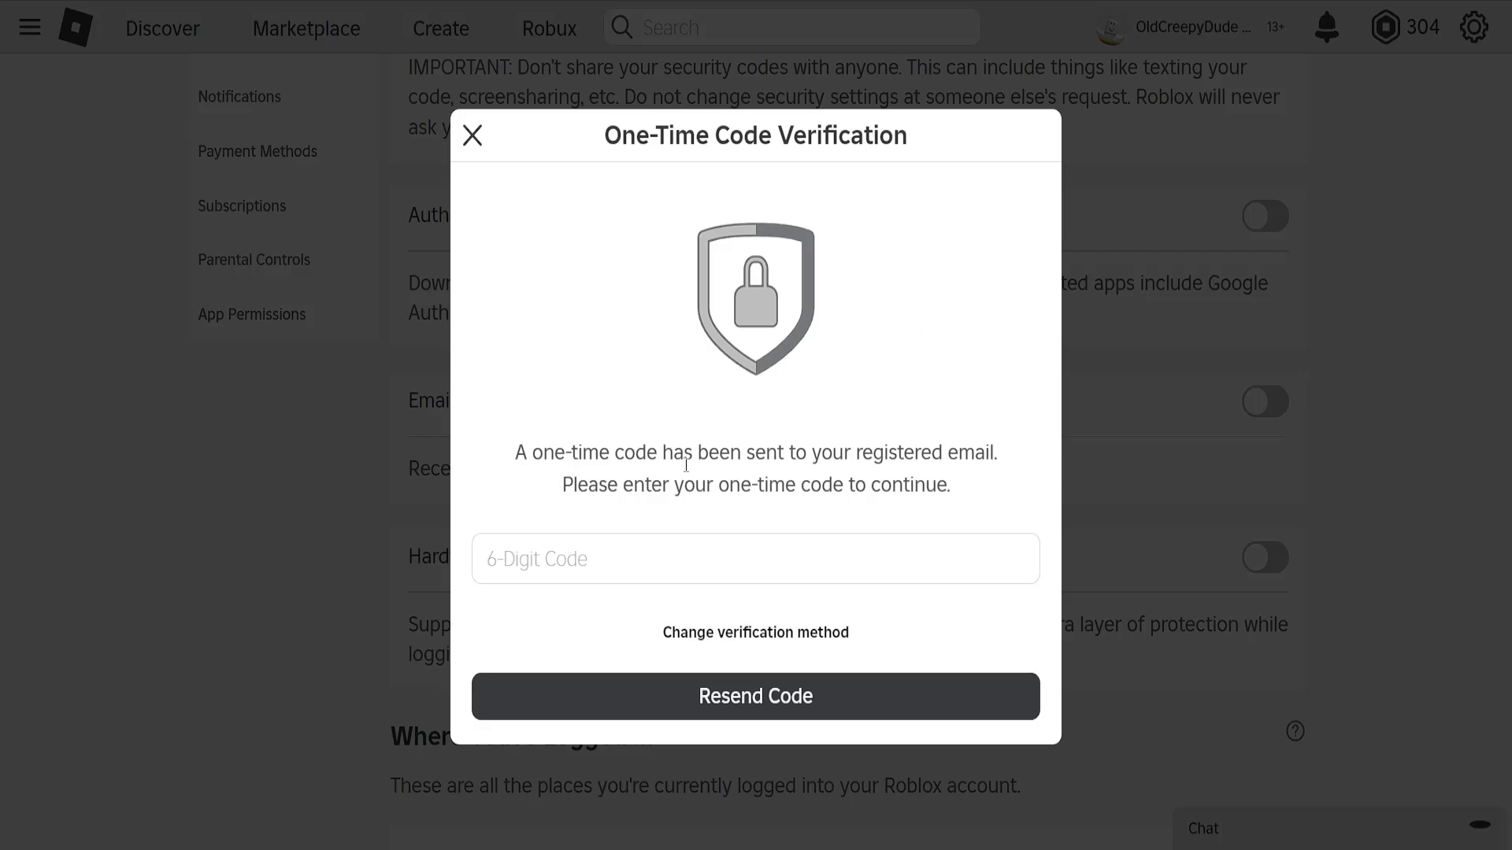
{"action": "mouse_move", "coordinate": [693, 410]}
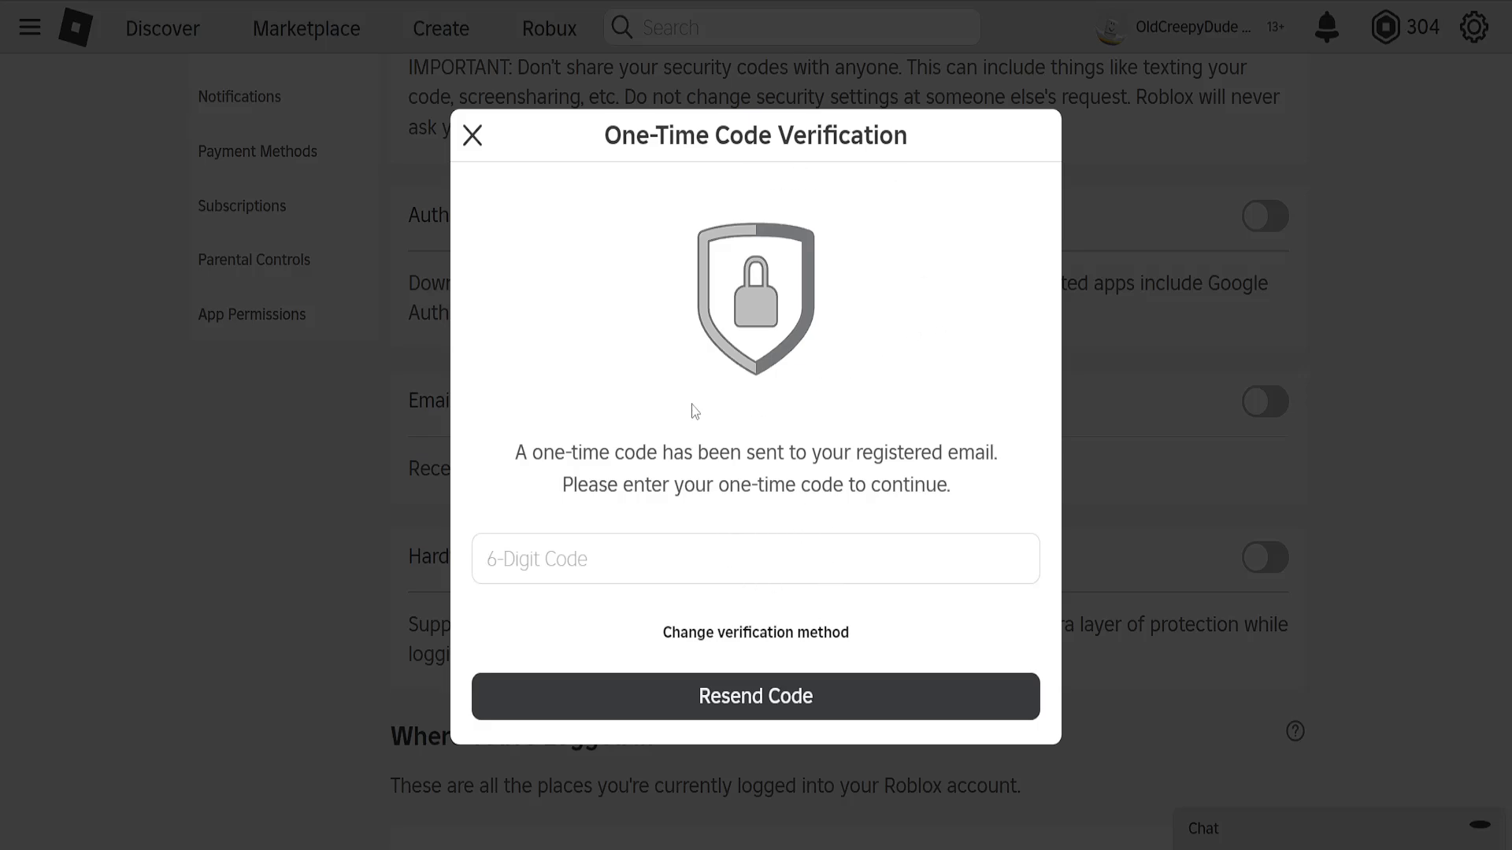
{"action": "mouse_move", "coordinate": [195, 797]}
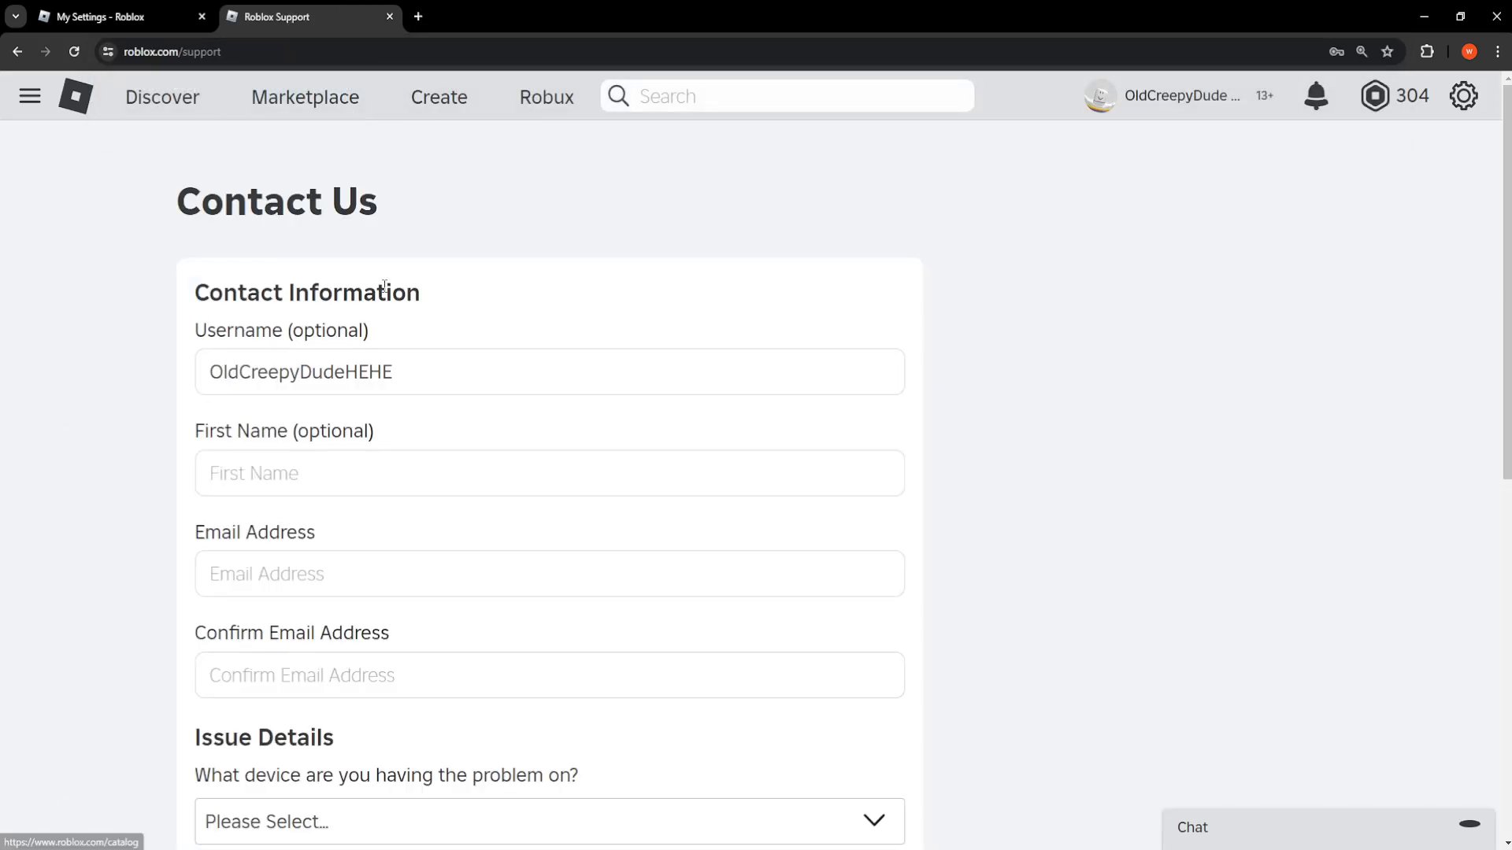
Choose PC as the device the problem occurs on
{"action": "scroll", "scroll_direction": "down", "scroll_amount": 3}
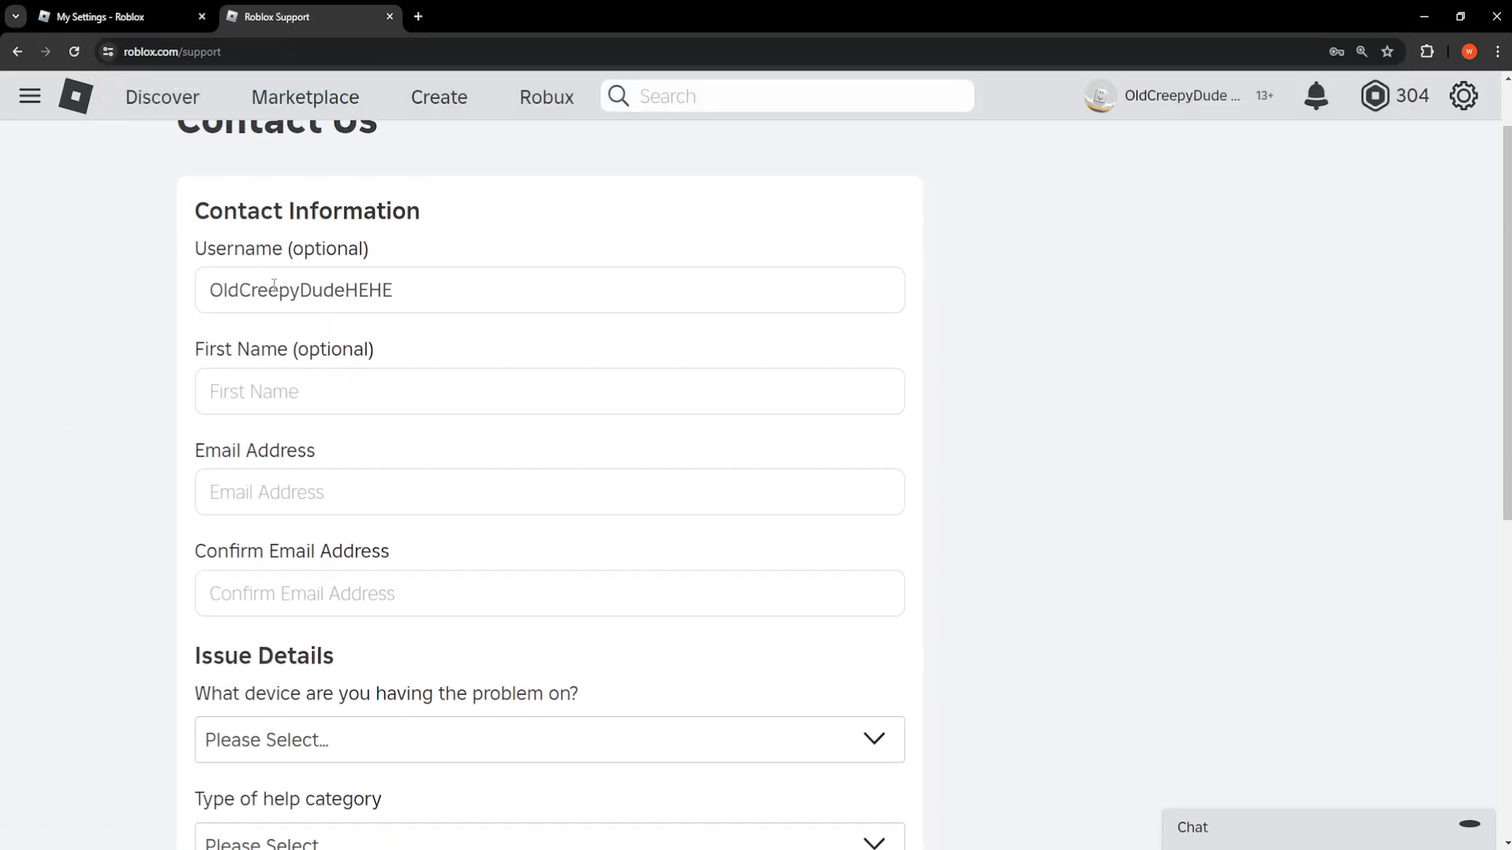
{"action": "scroll", "scroll_direction": "down", "scroll_amount": 3}
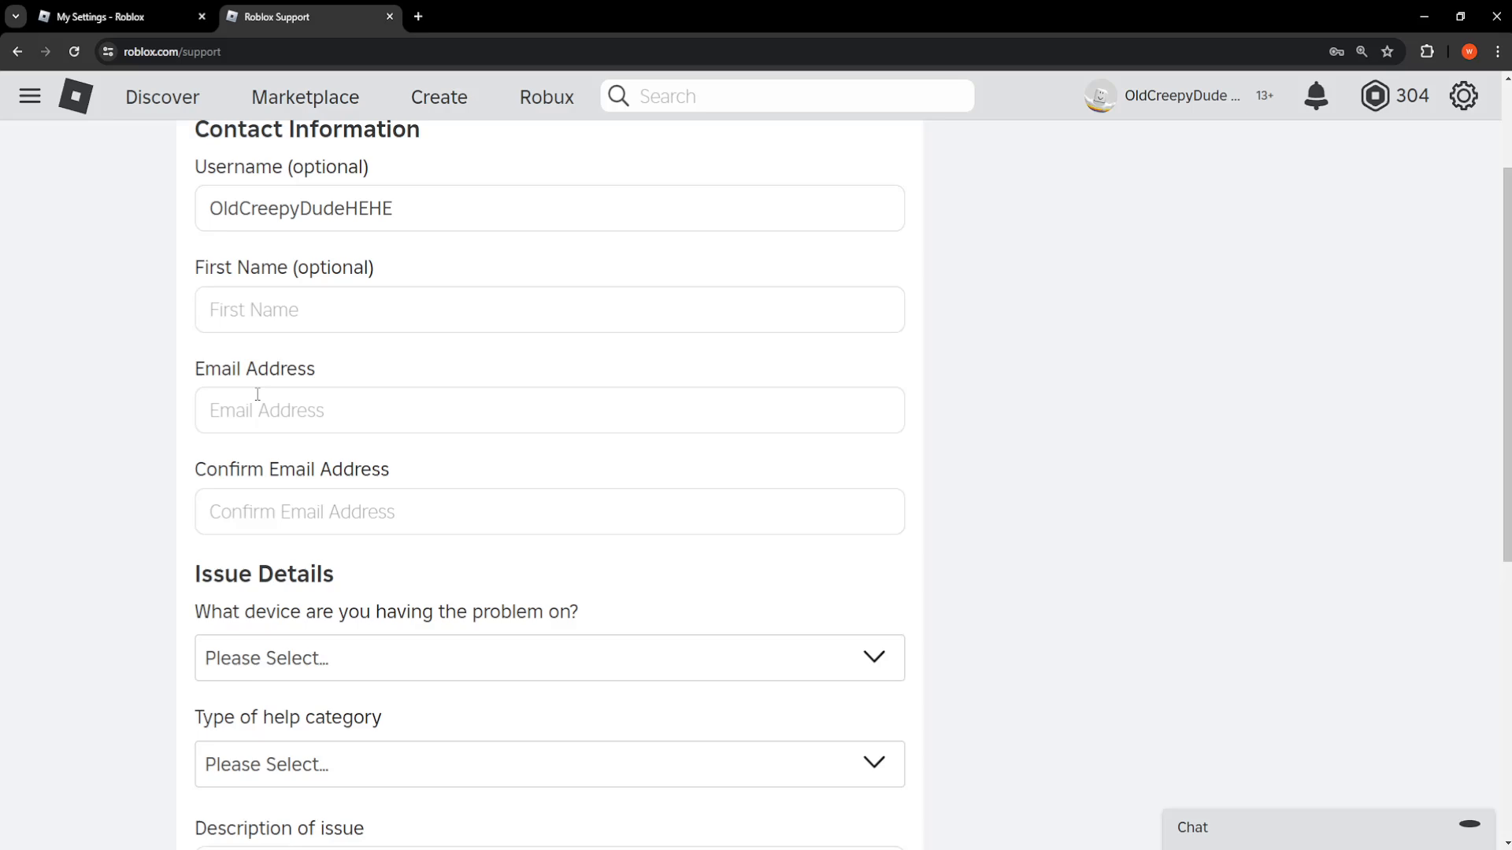
{"action": "mouse_move", "coordinate": [286, 470]}
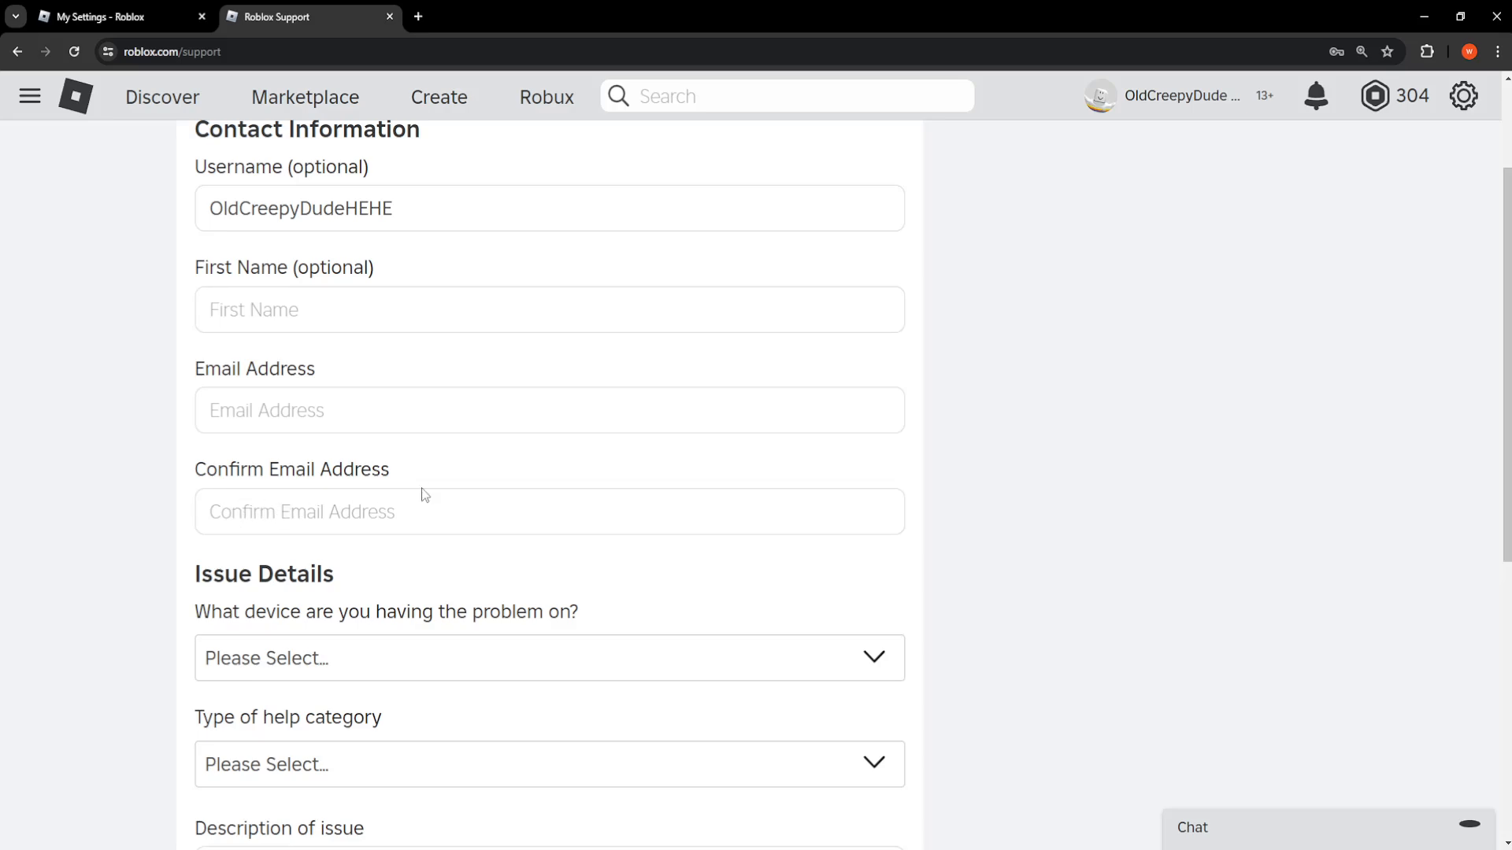
{"action": "scroll", "scroll_direction": "down", "scroll_amount": 3}
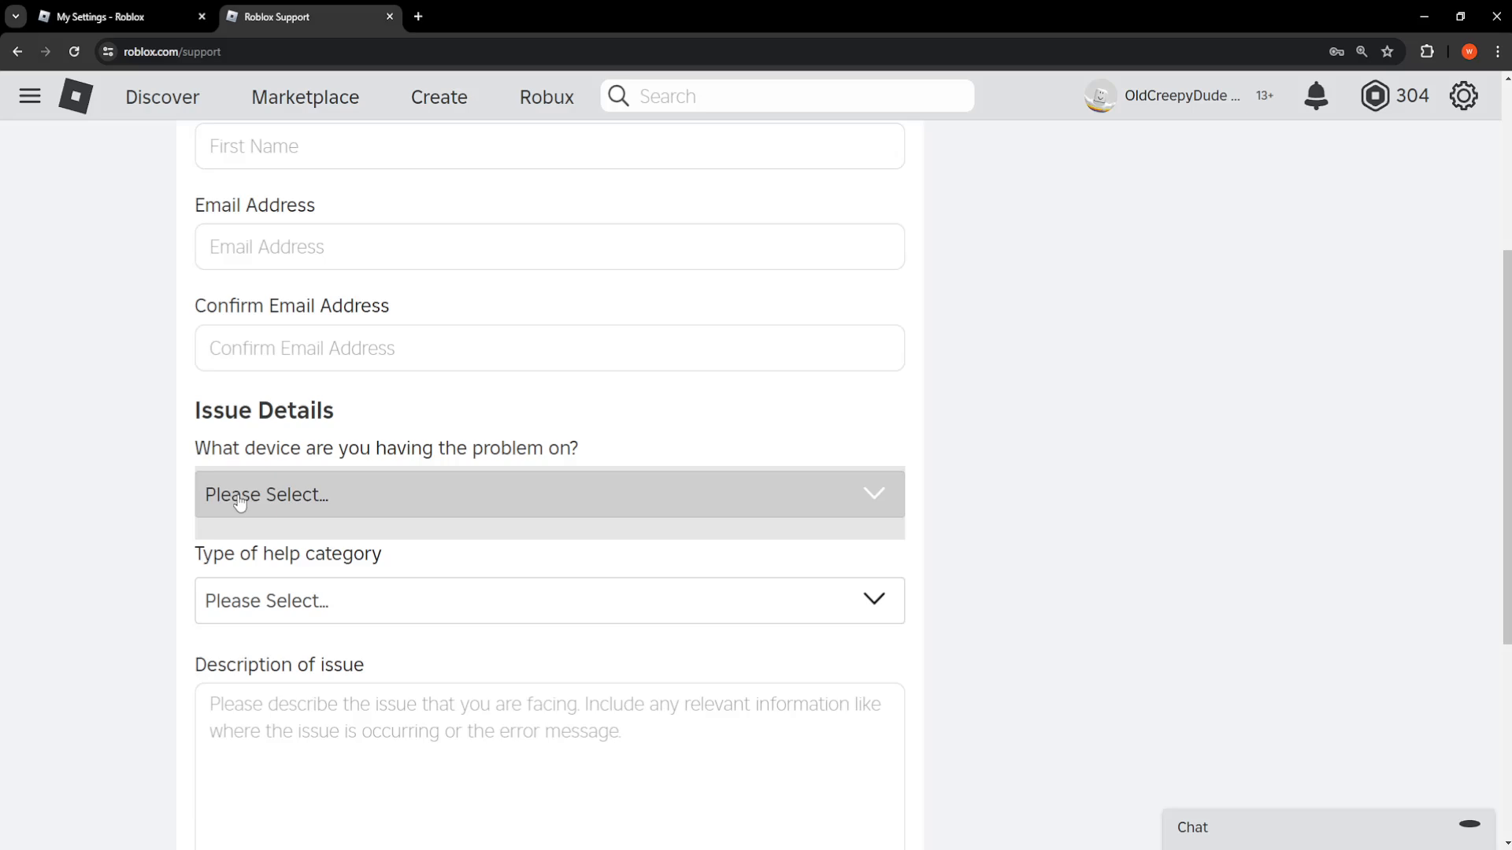
{"action": "left_click", "coordinate": [548, 495]}
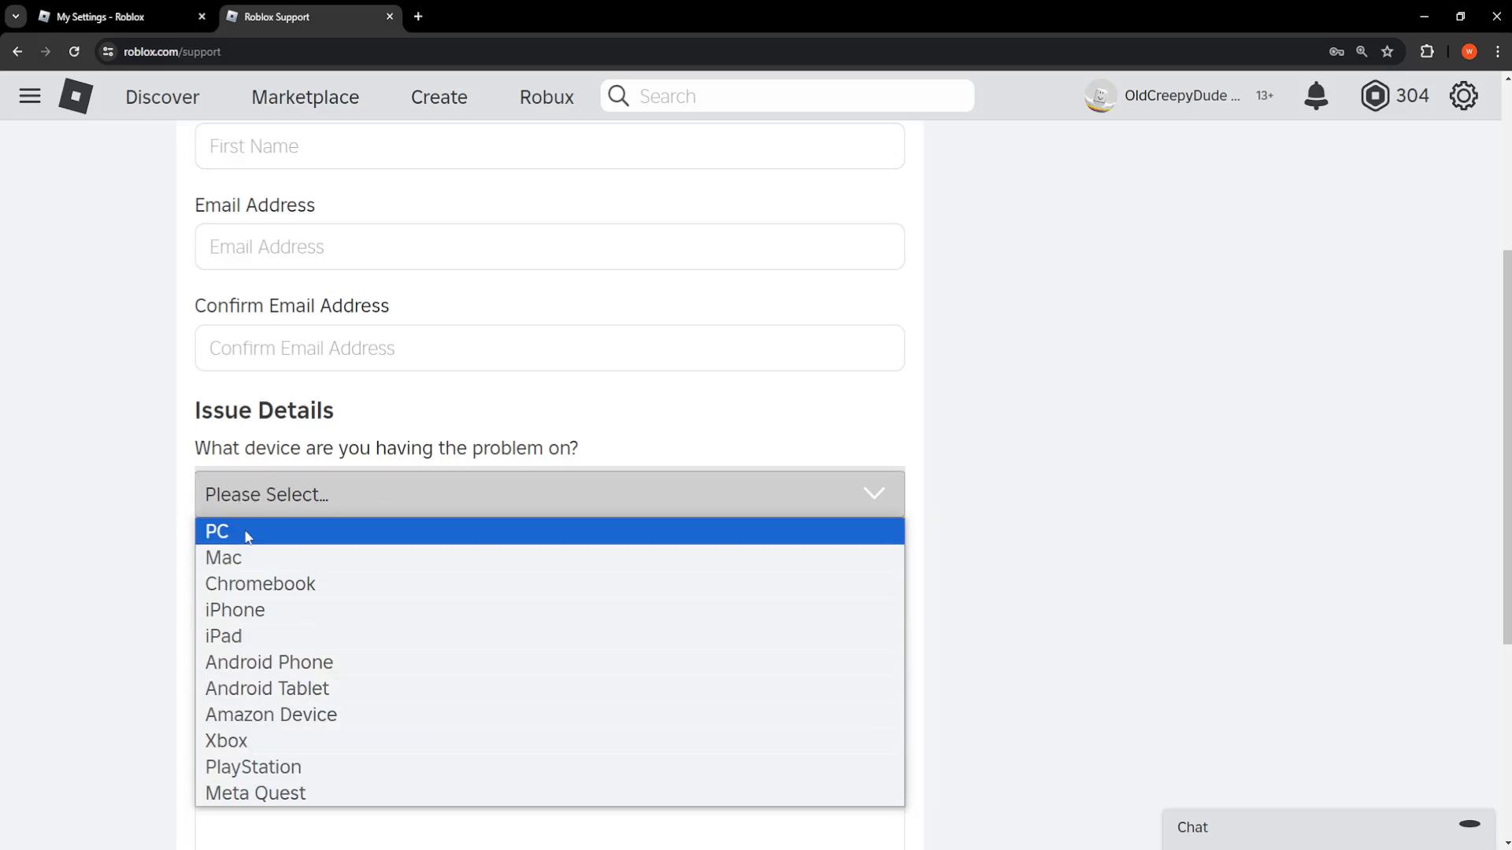
{"action": "left_click", "coordinate": [216, 531]}
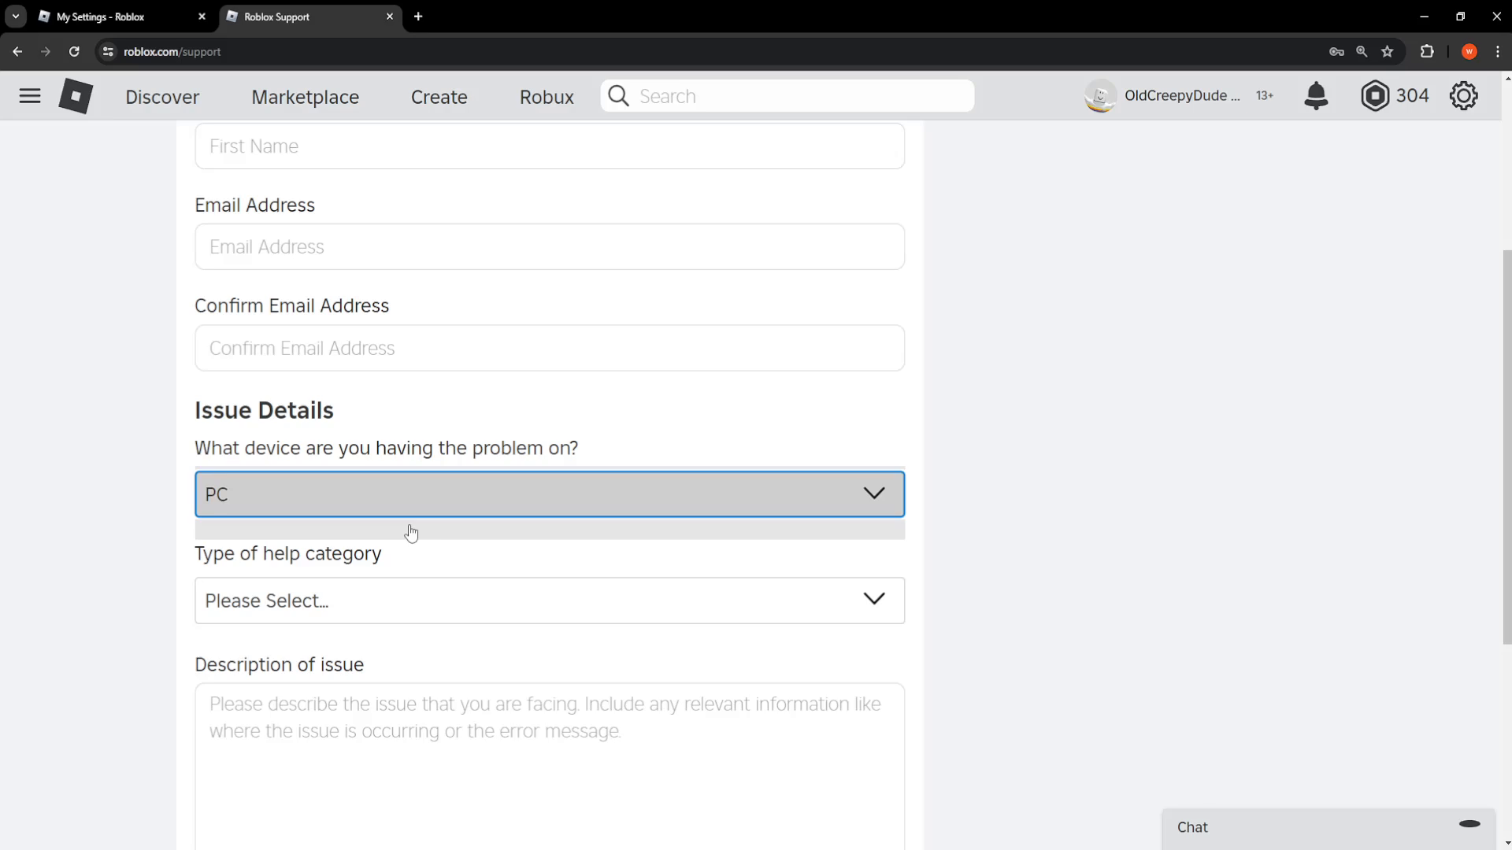
Set both the help category and its follow-up issue type to Bug Report
{"action": "scroll", "scroll_direction": "down", "scroll_amount": 3}
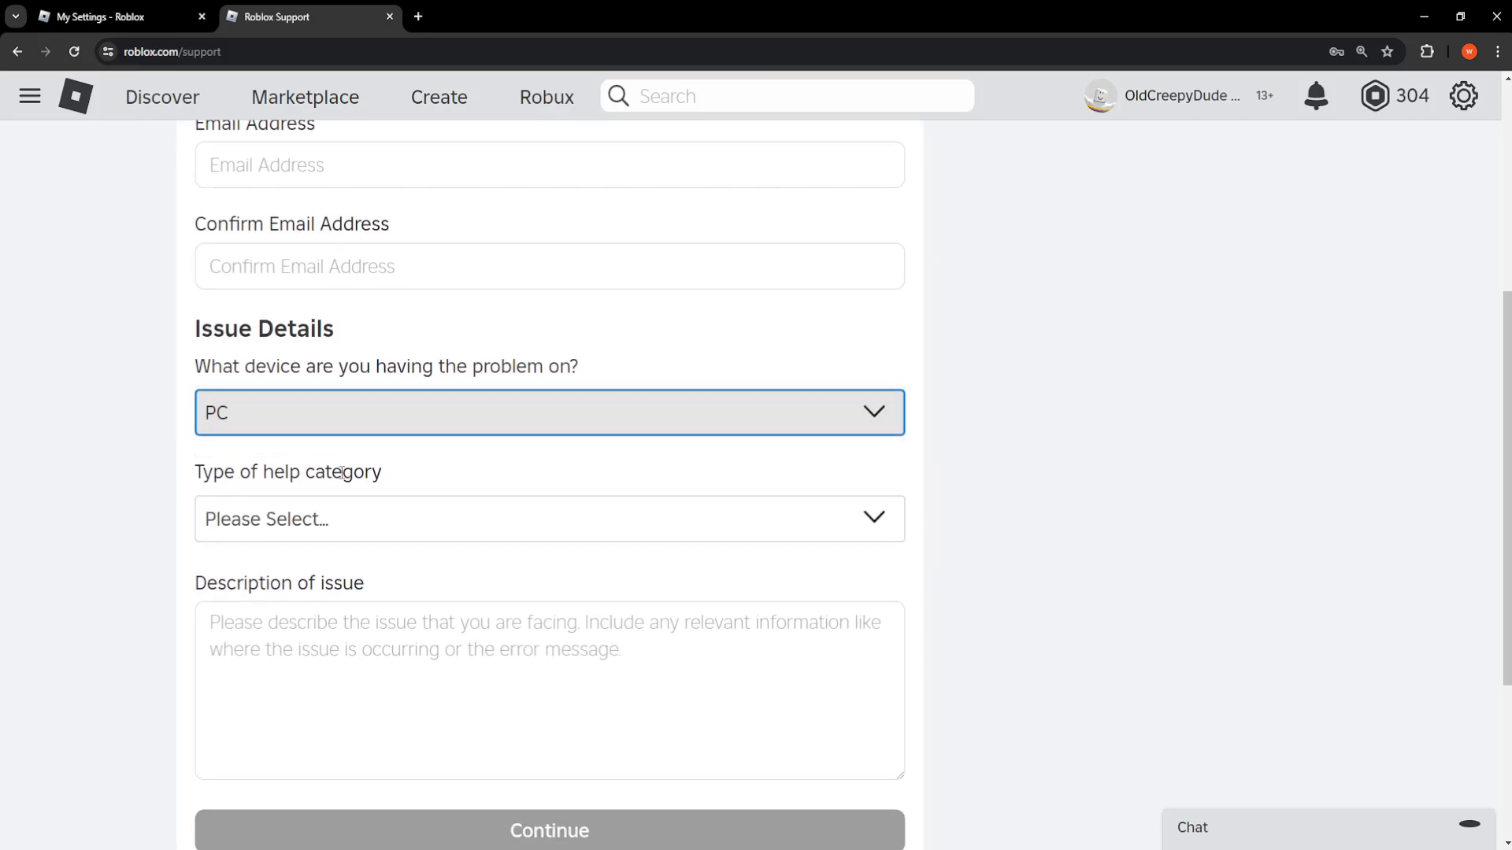
{"action": "left_click", "coordinate": [548, 518]}
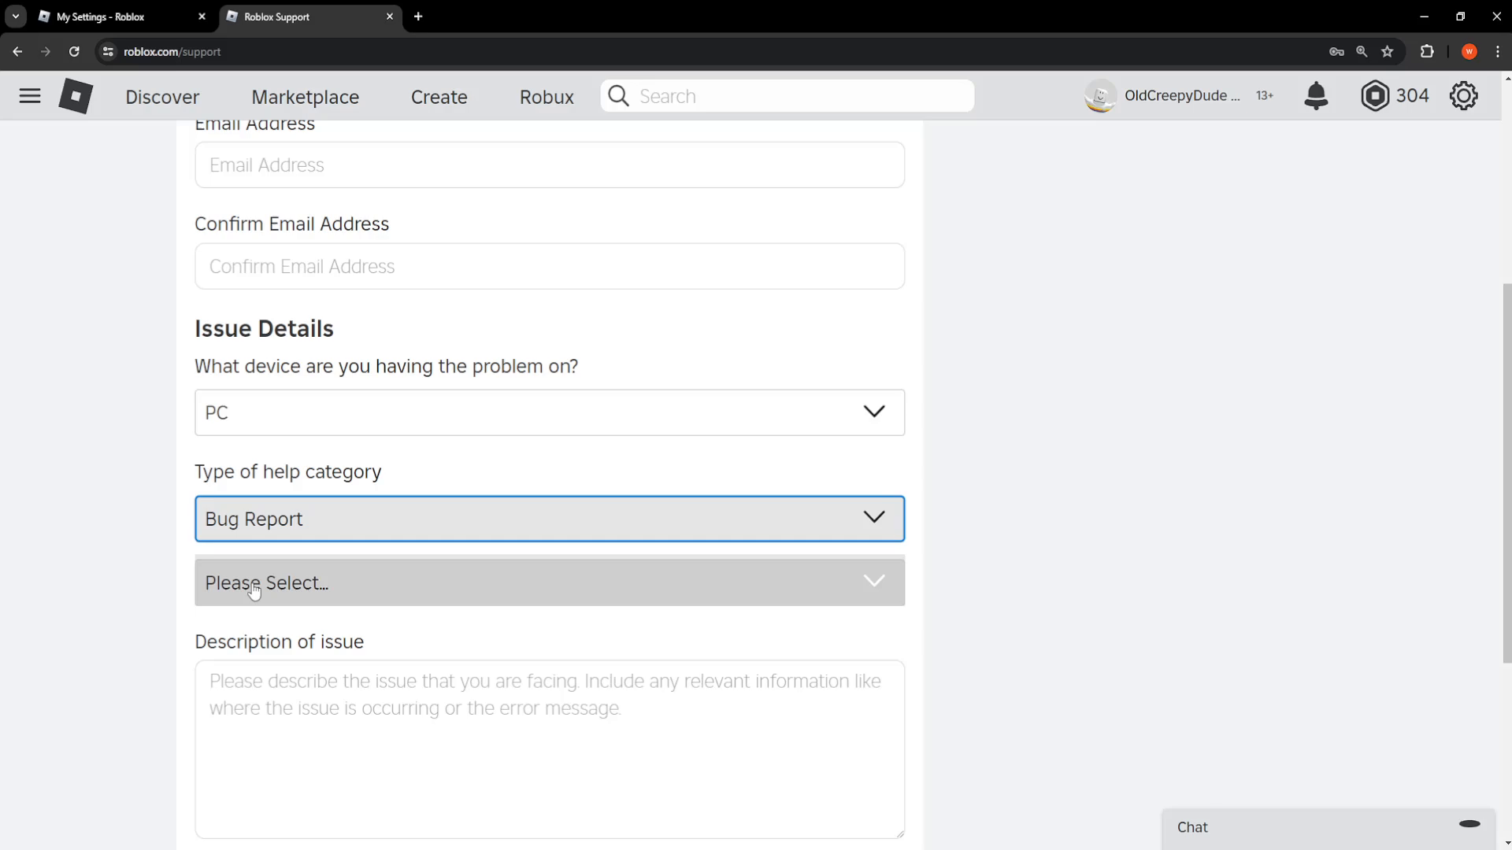
{"action": "left_click", "coordinate": [548, 583]}
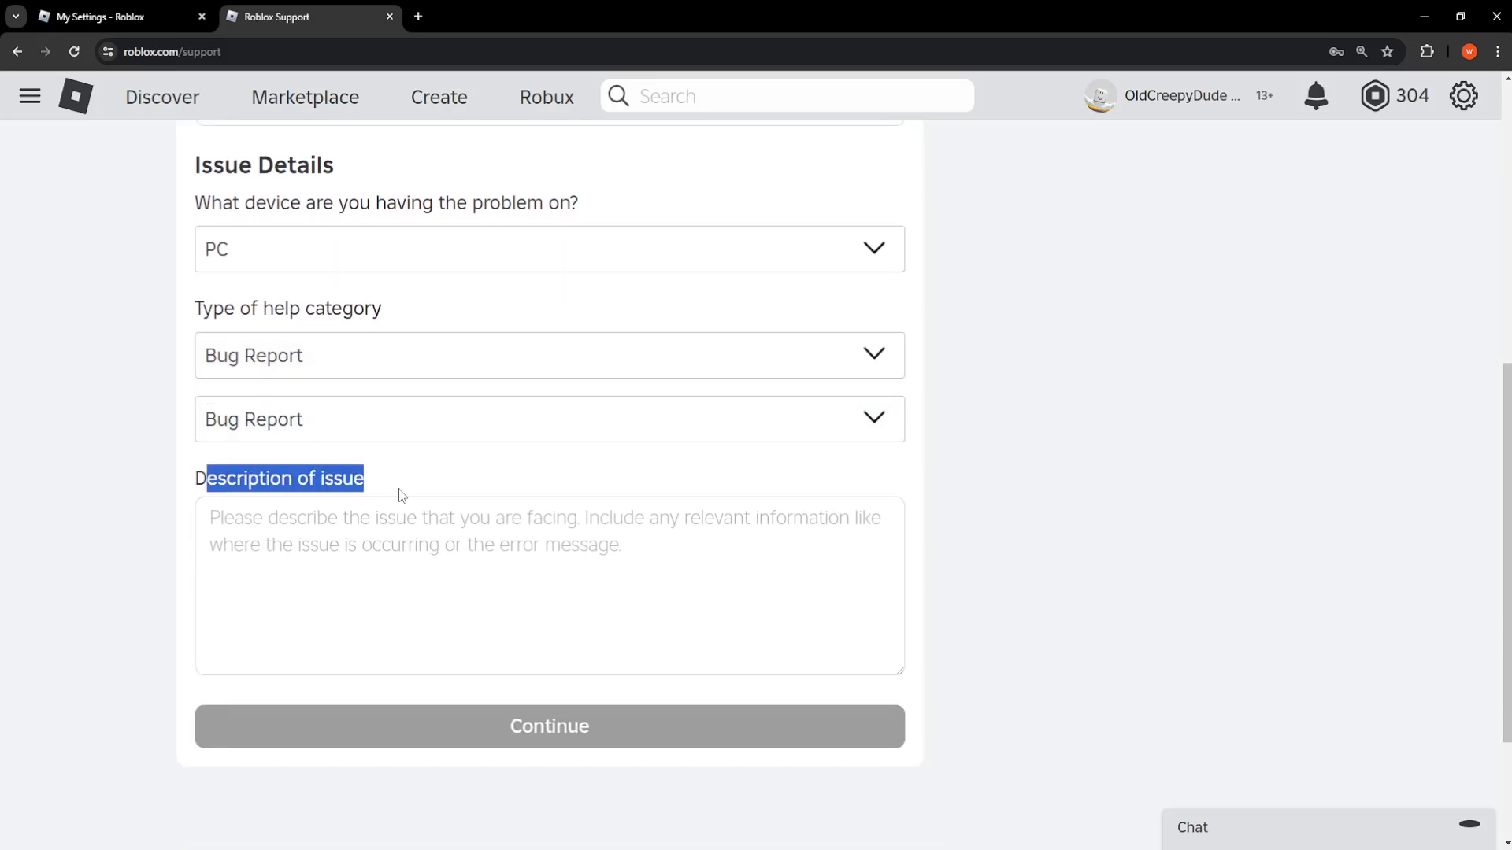
Write the description 'Good day, whenever I try to use 2-factor authentication I do not receive an email con...' and select the email-address blank
{"action": "type", "text": "Good day, whenever I try to use 2-factor authentication I do not receive an email containing the code. My current email address is: _______. Please, help me."}
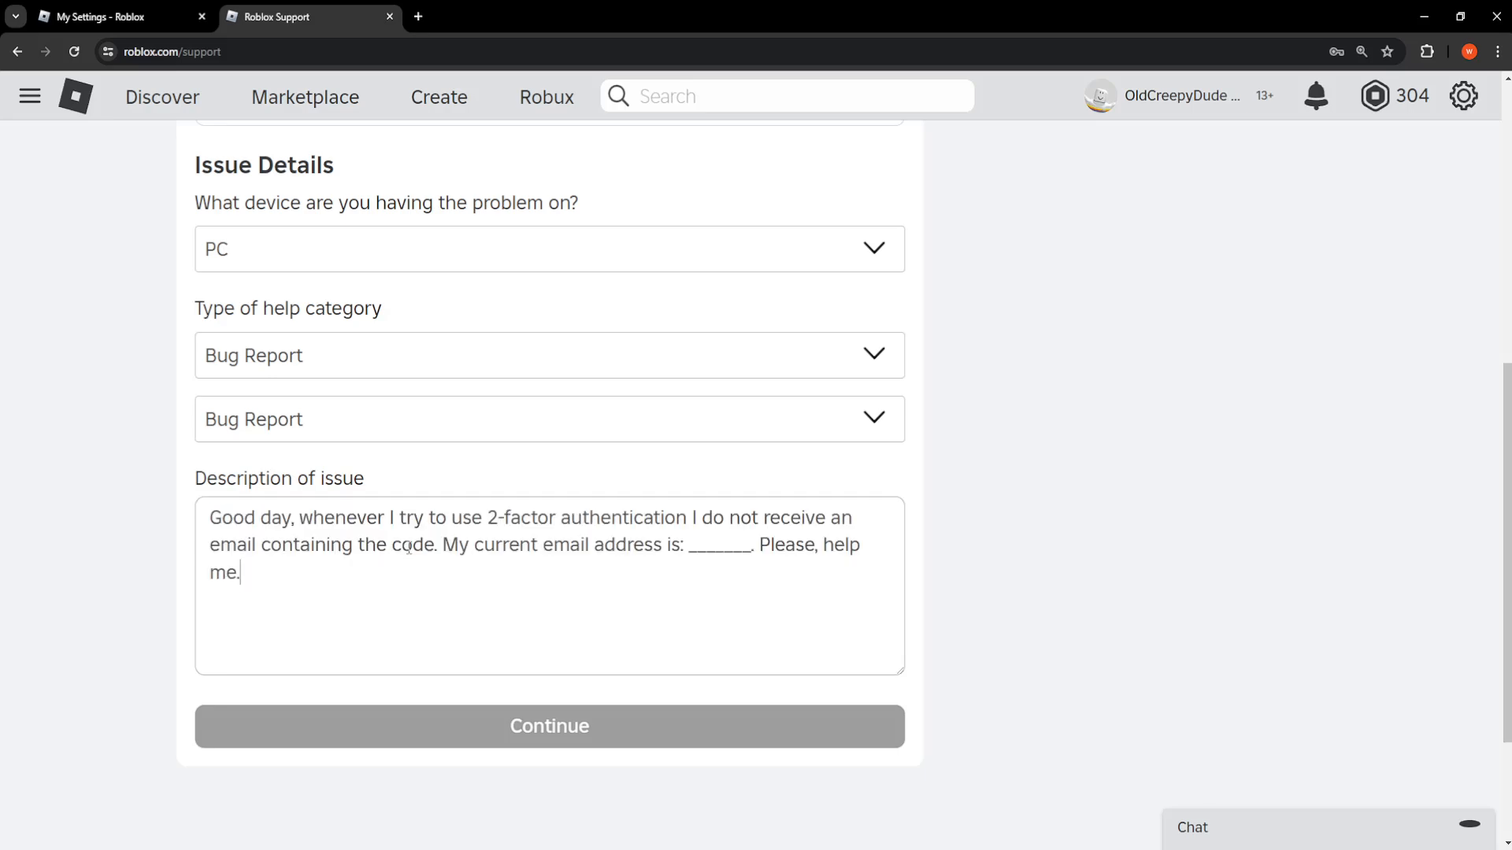
{"action": "mouse_move", "coordinate": [315, 559]}
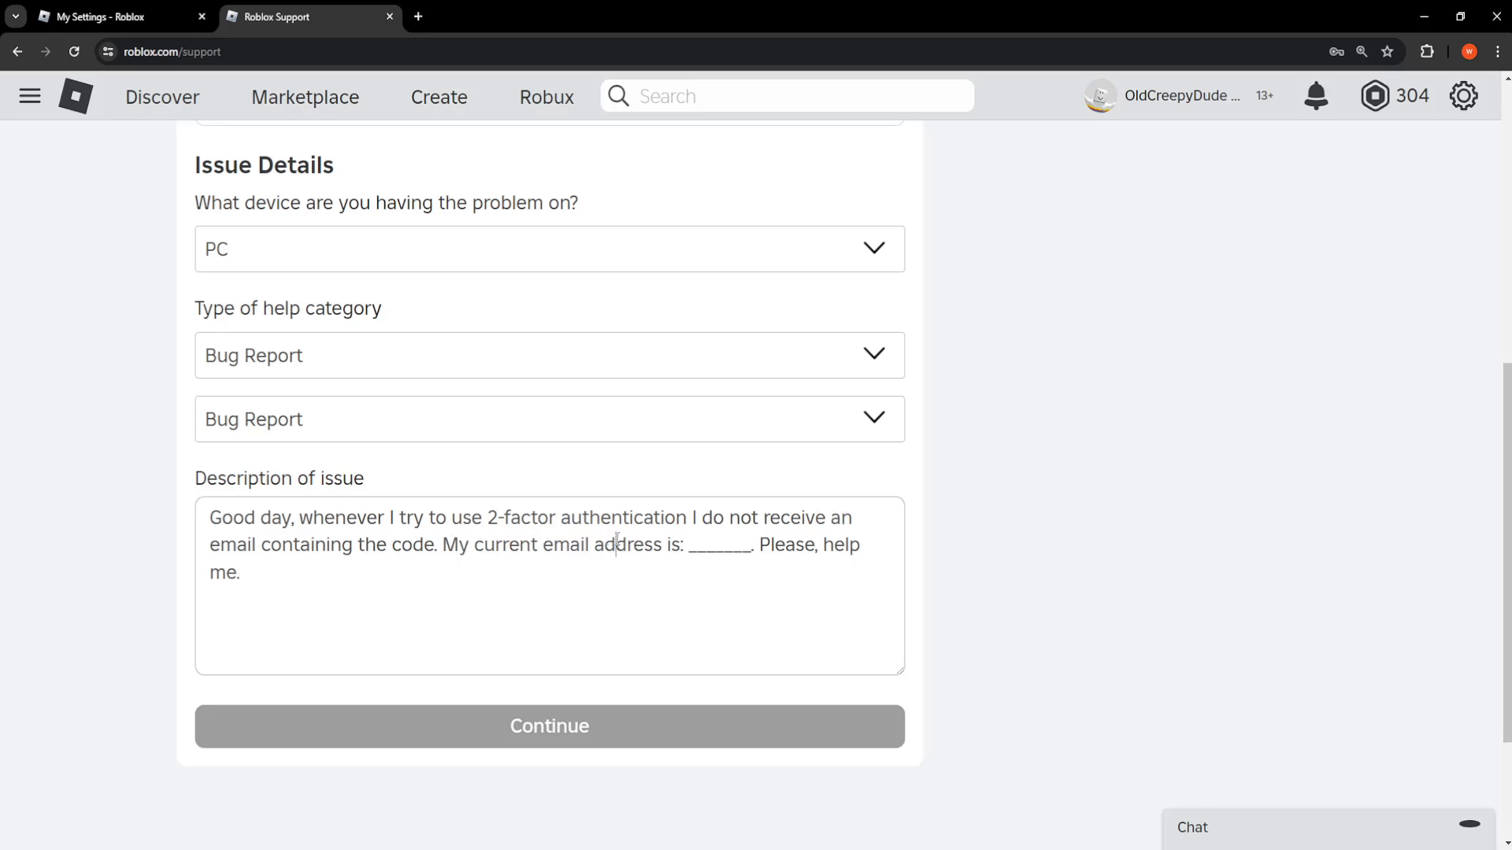
{"action": "double_click", "coordinate": [719, 545]}
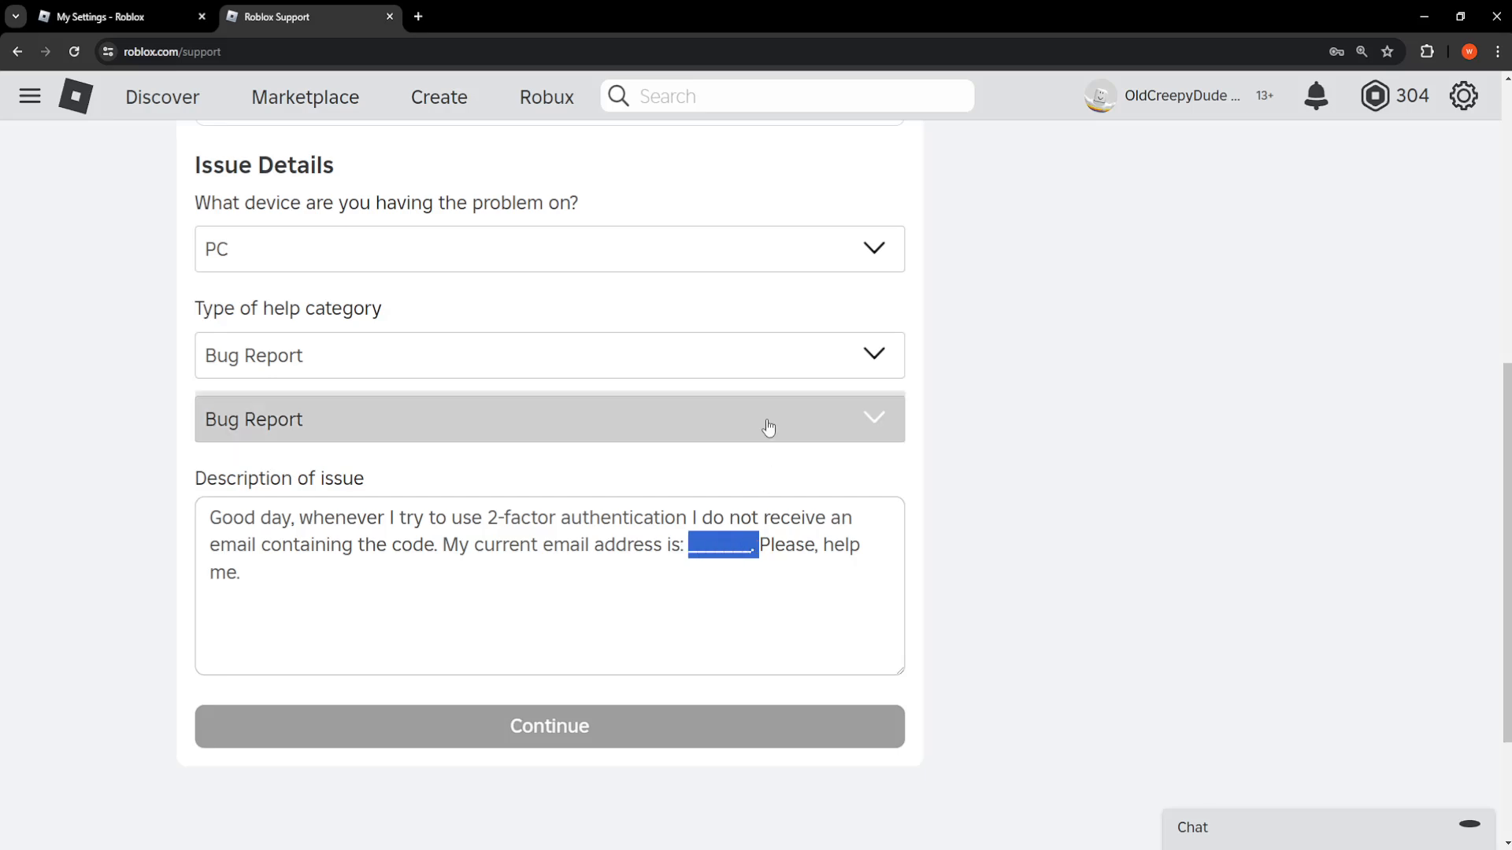
{"action": "mouse_move", "coordinate": [1024, 390]}
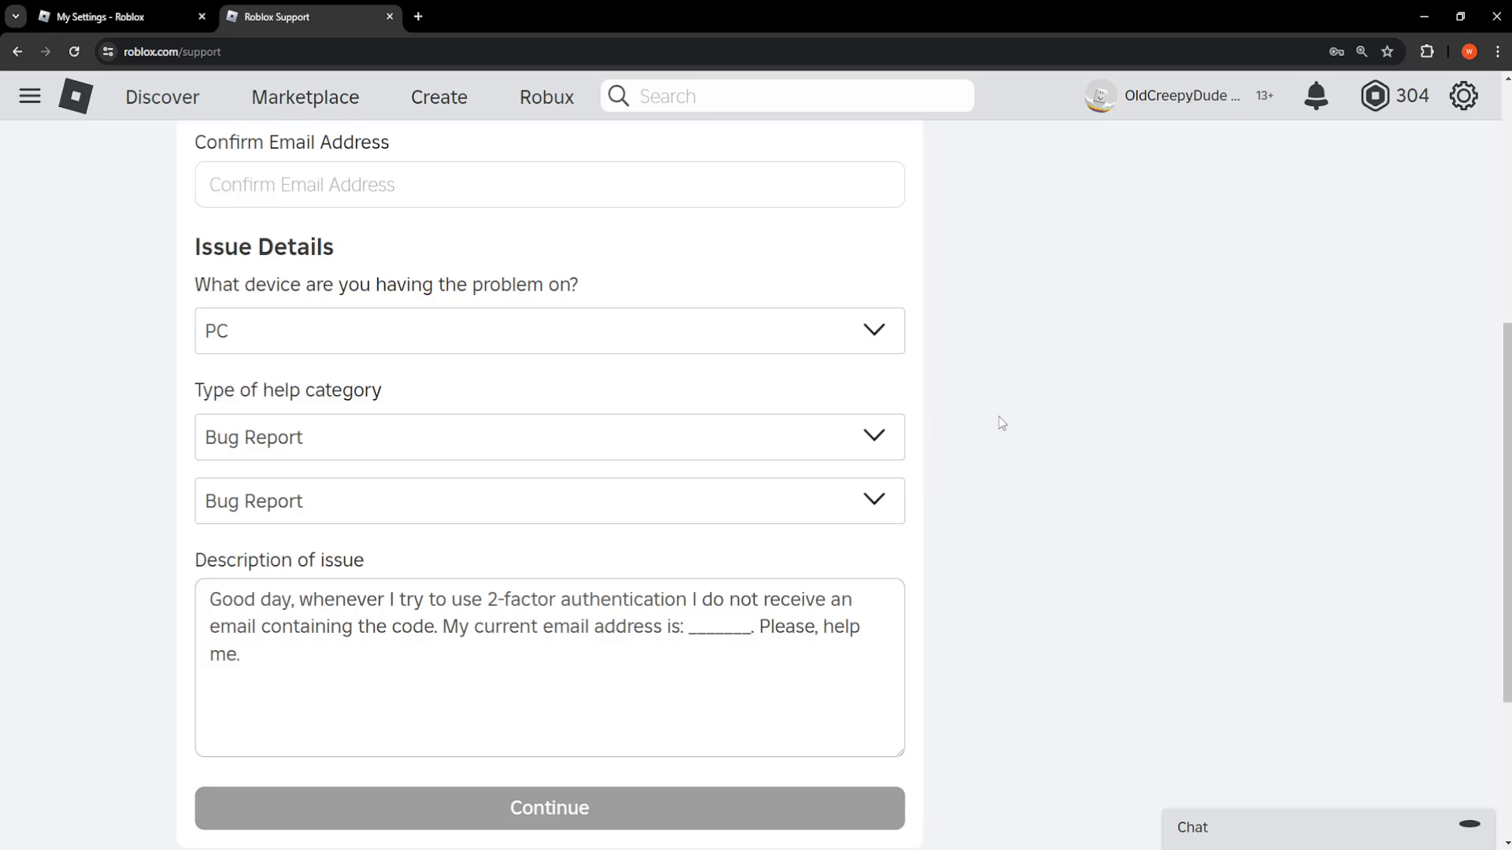
{"action": "mouse_move", "coordinate": [959, 402]}
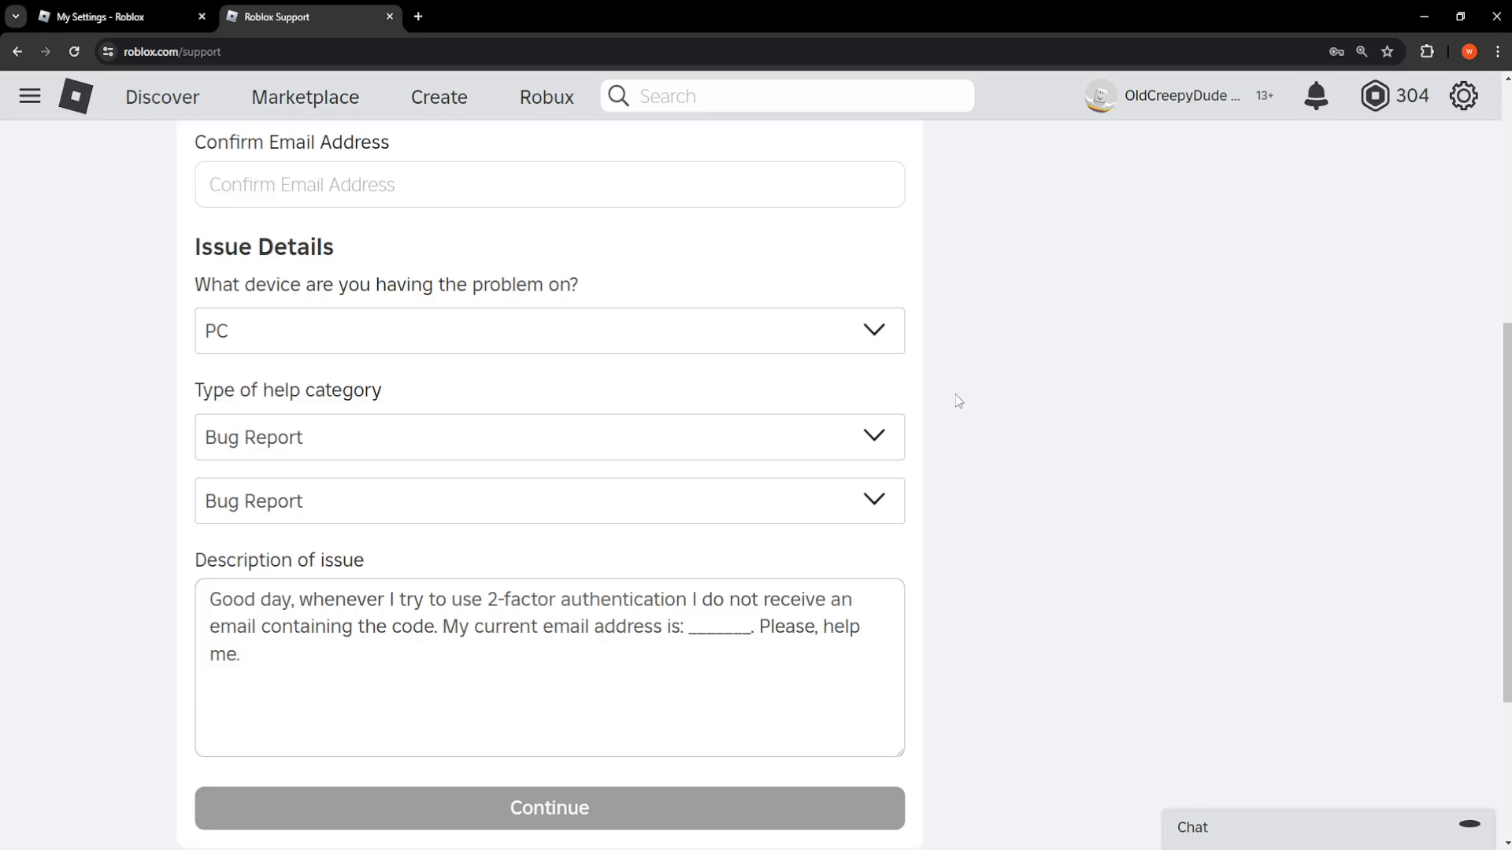
{"action": "mouse_move", "coordinate": [590, 537]}
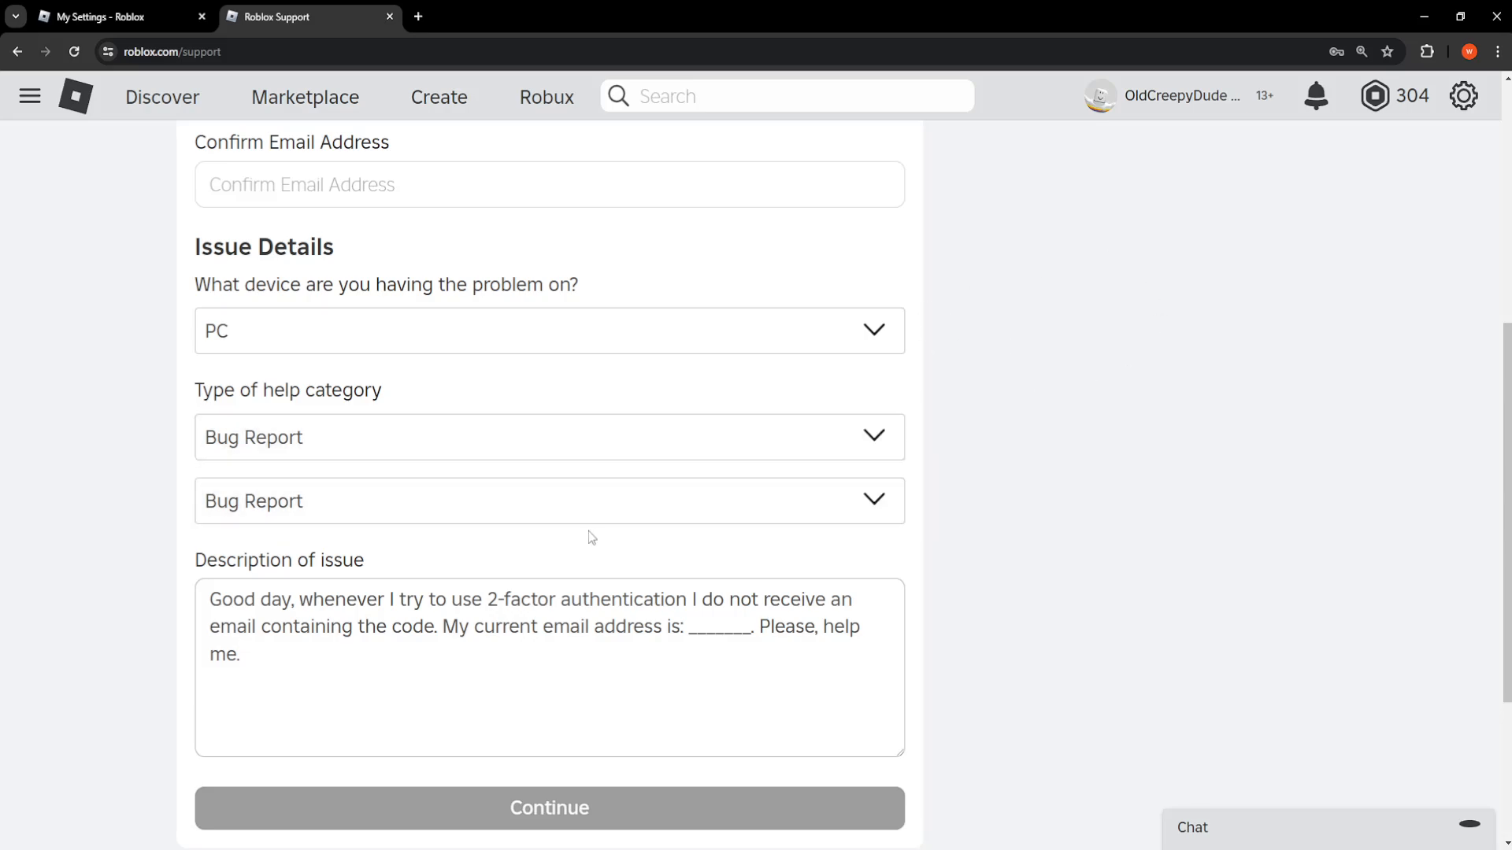
{"action": "left_click", "coordinate": [239, 653]}
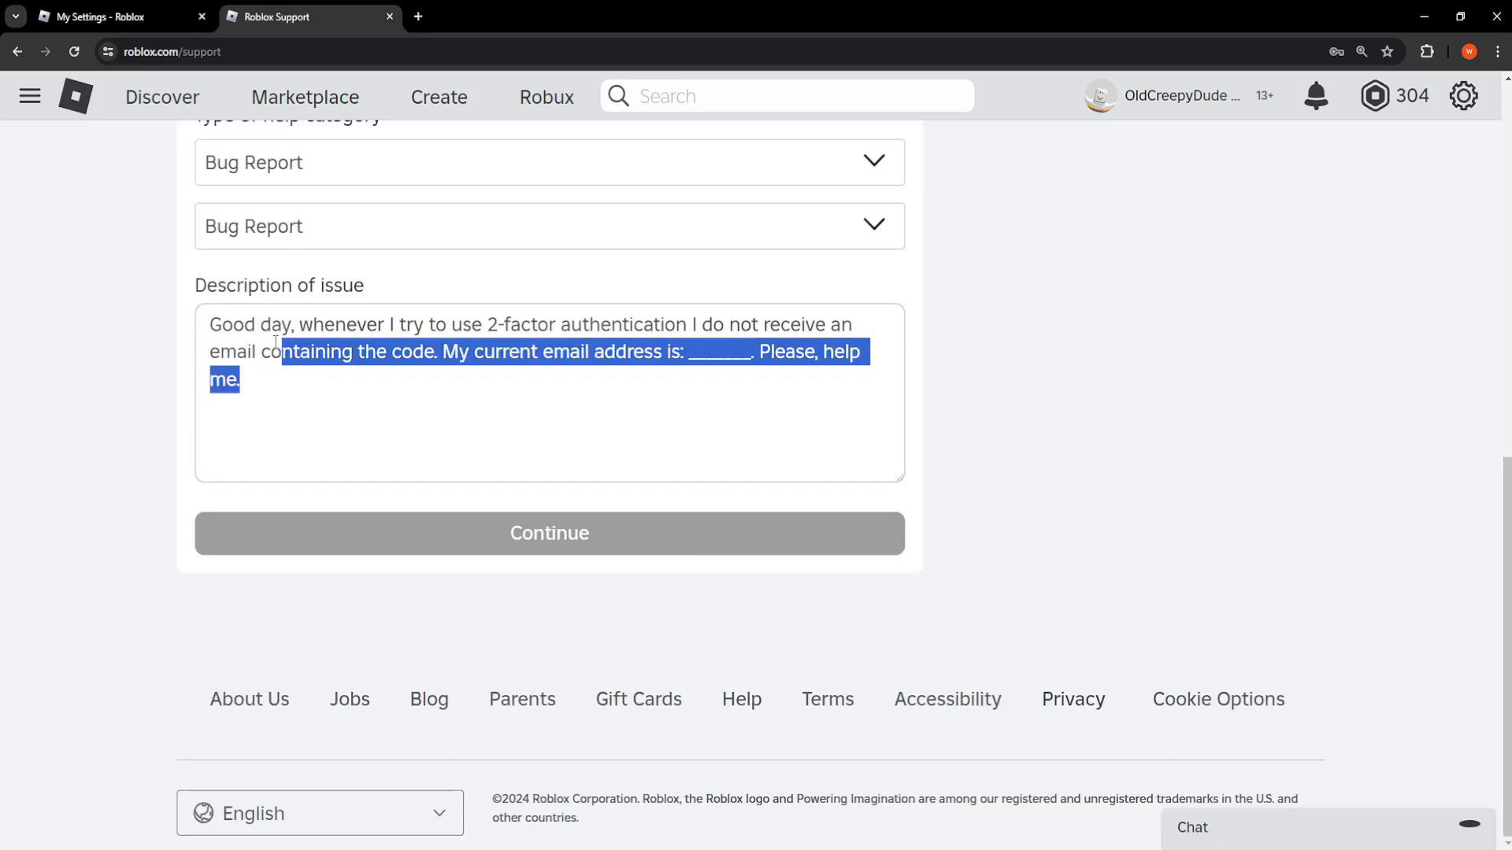
{"action": "key", "text": "ctrl+a"}
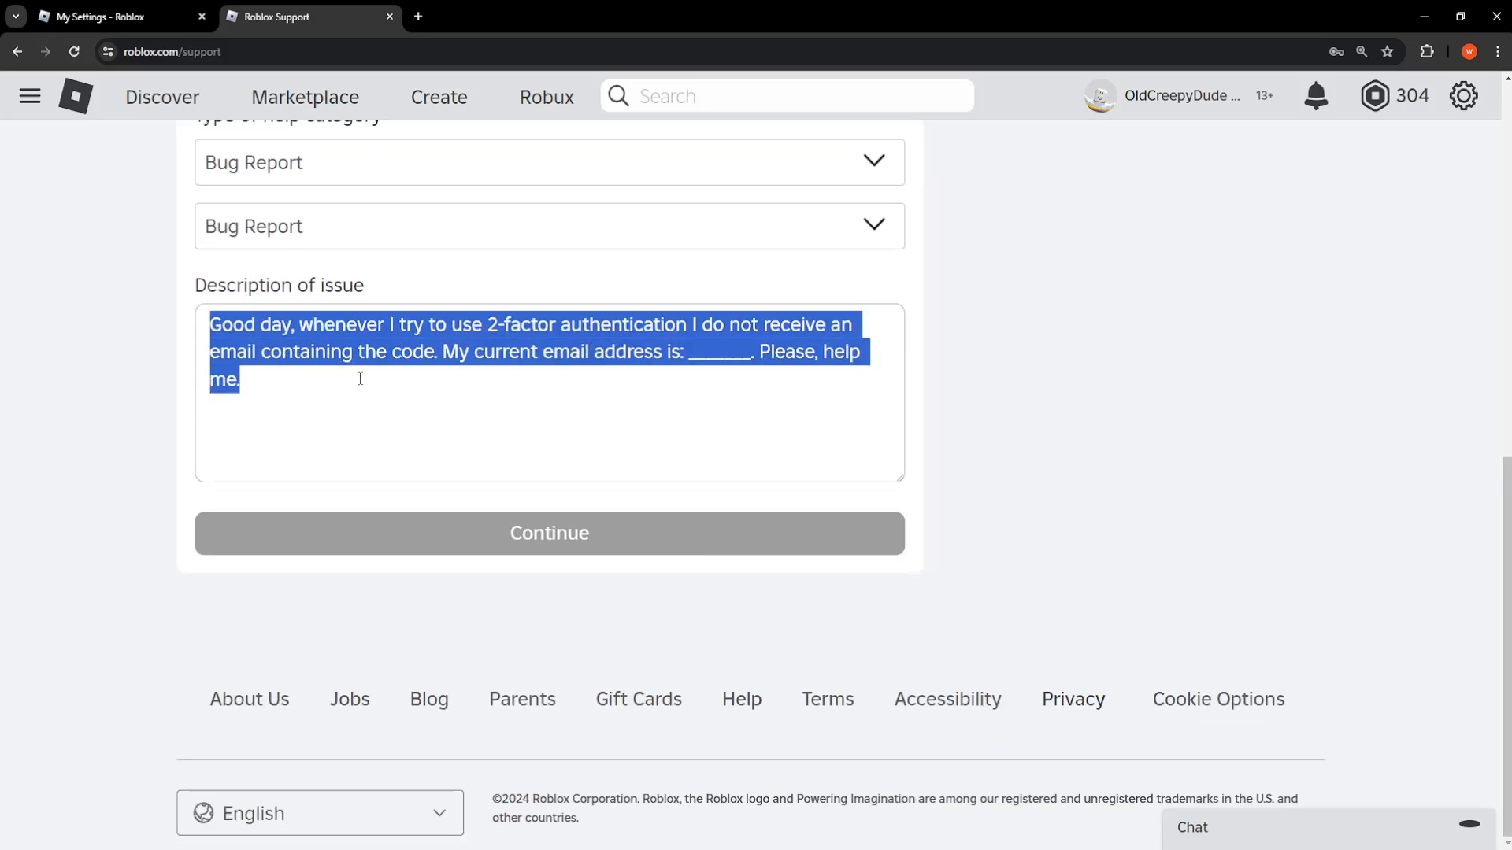
{"action": "left_click", "coordinate": [710, 350]}
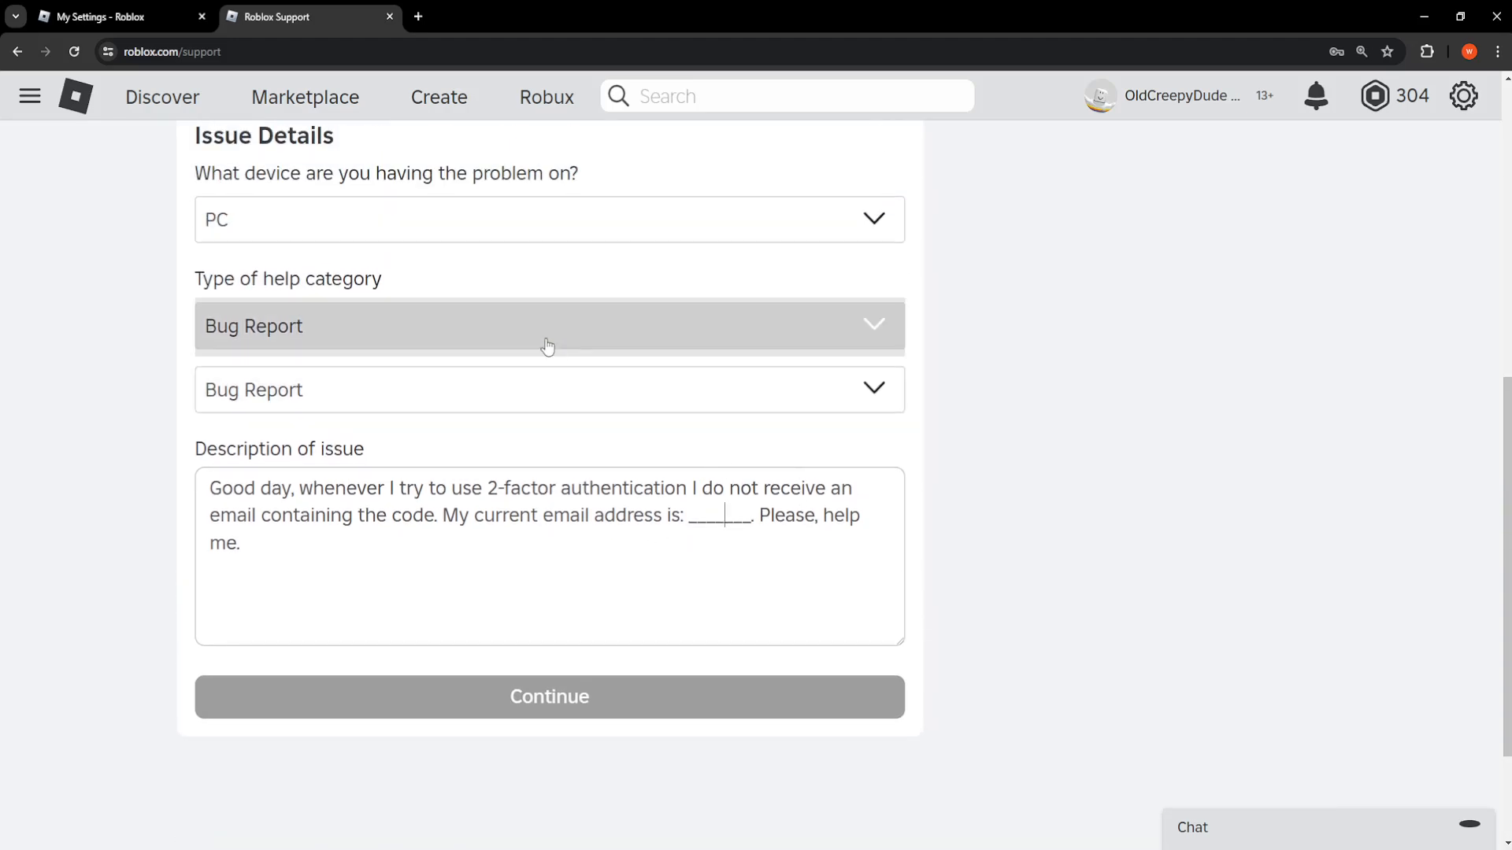
{"action": "left_click", "coordinate": [115, 16]}
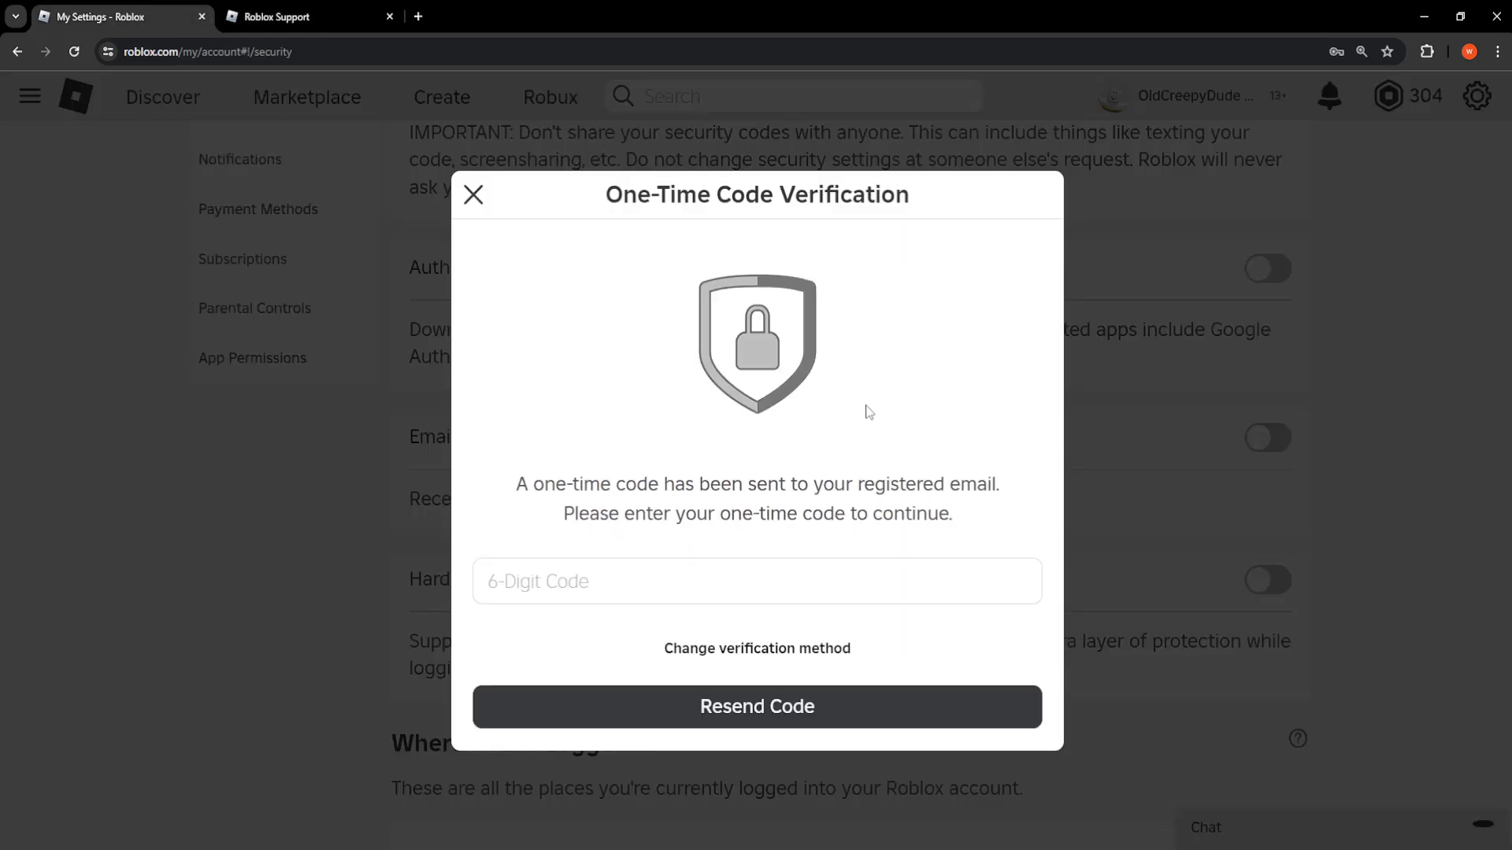
{"action": "mouse_move", "coordinate": [299, 16]}
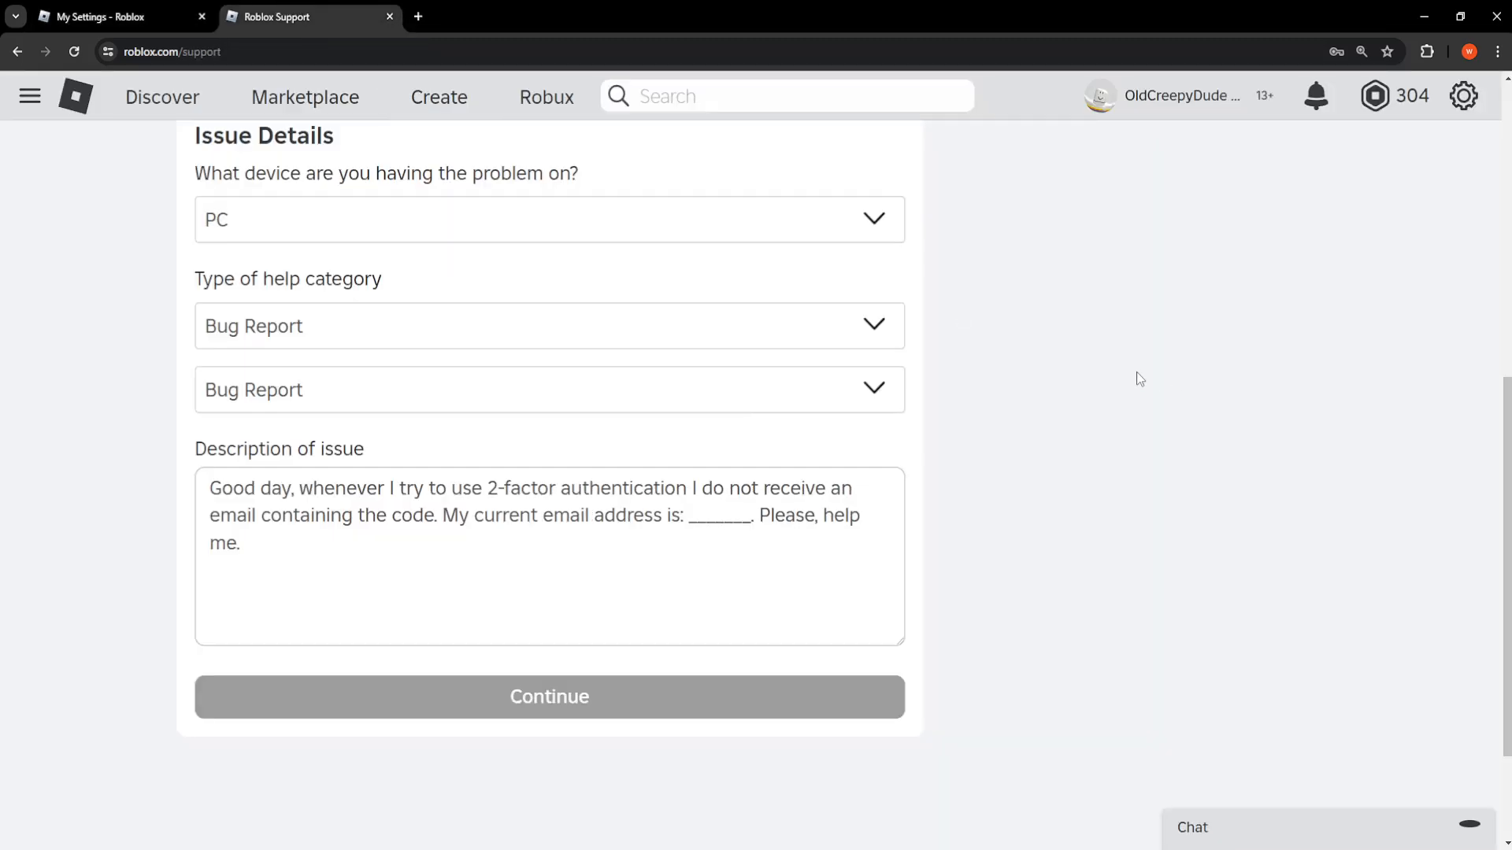
{"action": "mouse_move", "coordinate": [1098, 377]}
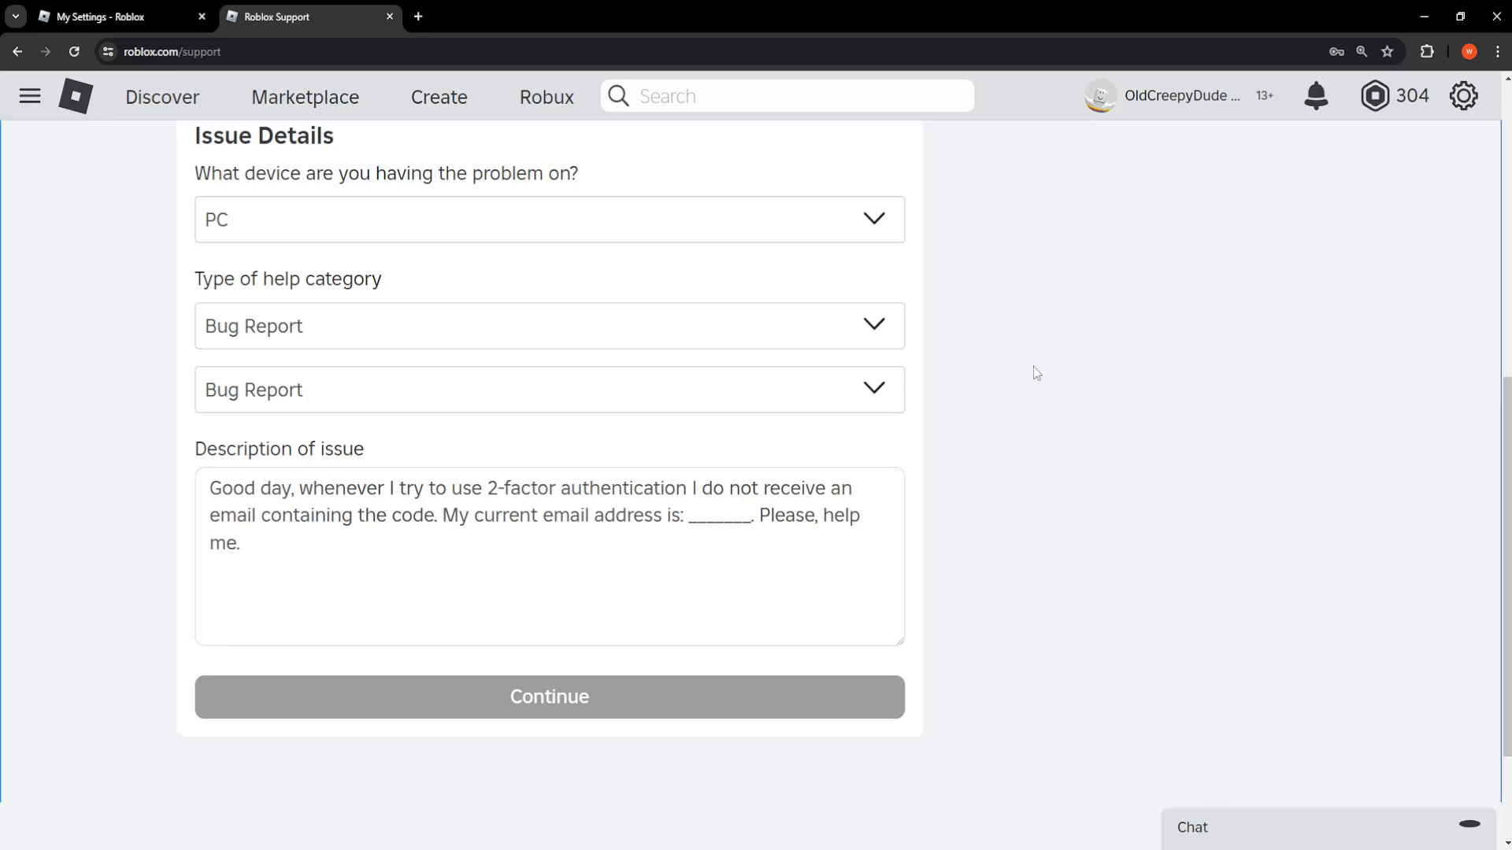
{"action": "mouse_move", "coordinate": [1094, 331]}
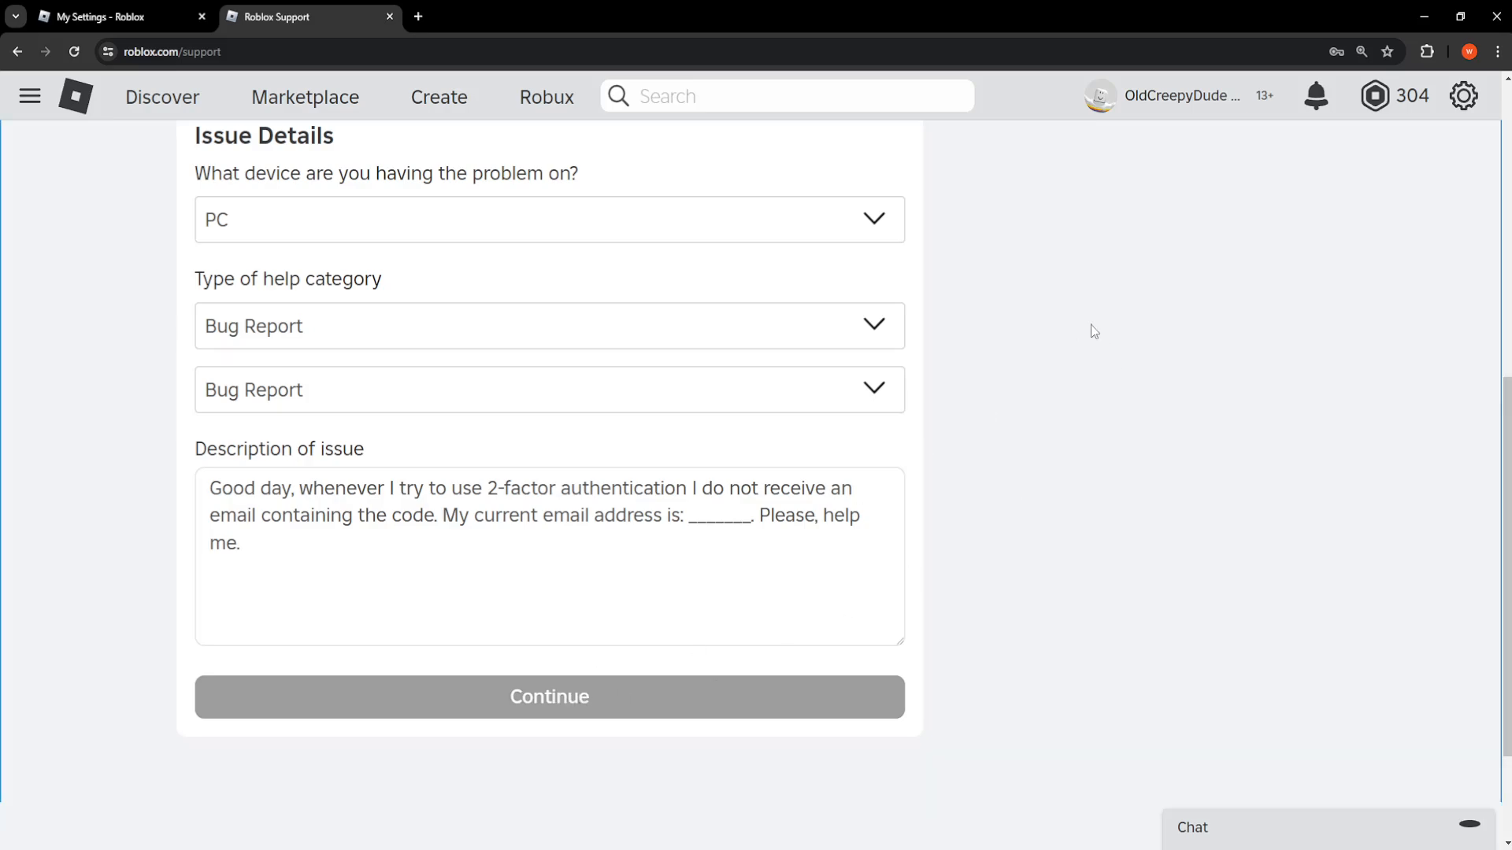